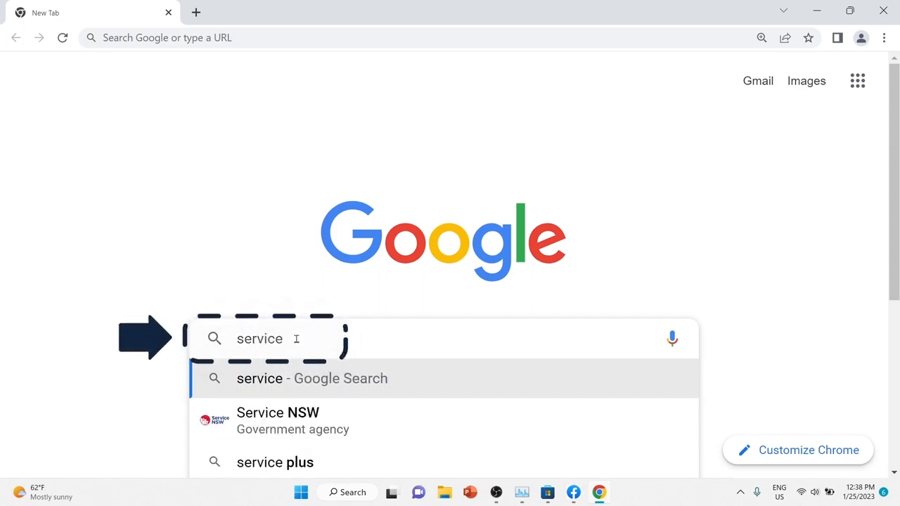
Run a Google search for 'servicehost' from the search suggestion.
text(host)
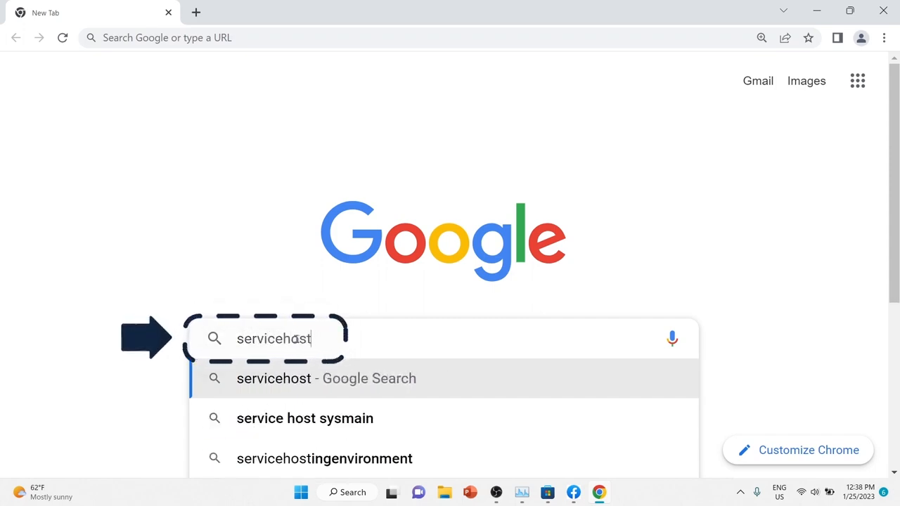
click(304, 418)
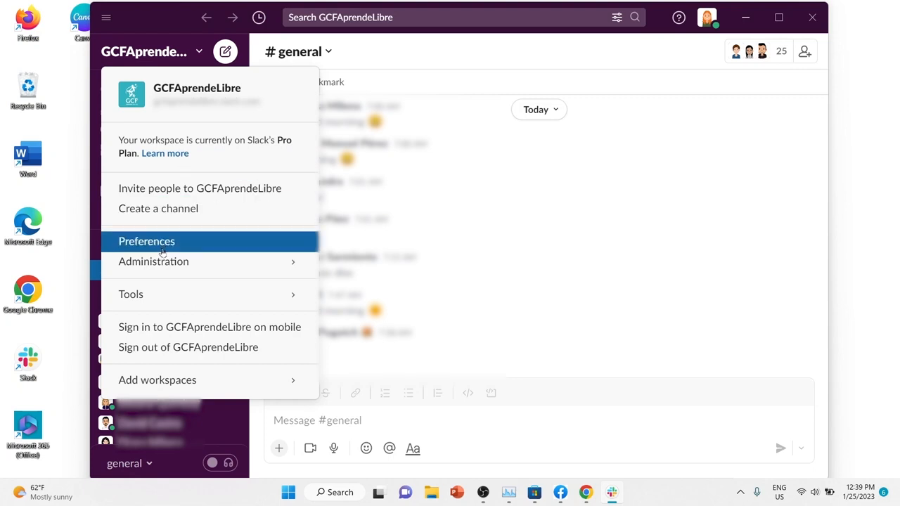
In Slack Preferences > Advanced, turn off 'Launch app on login' under Other options.
click(146, 241)
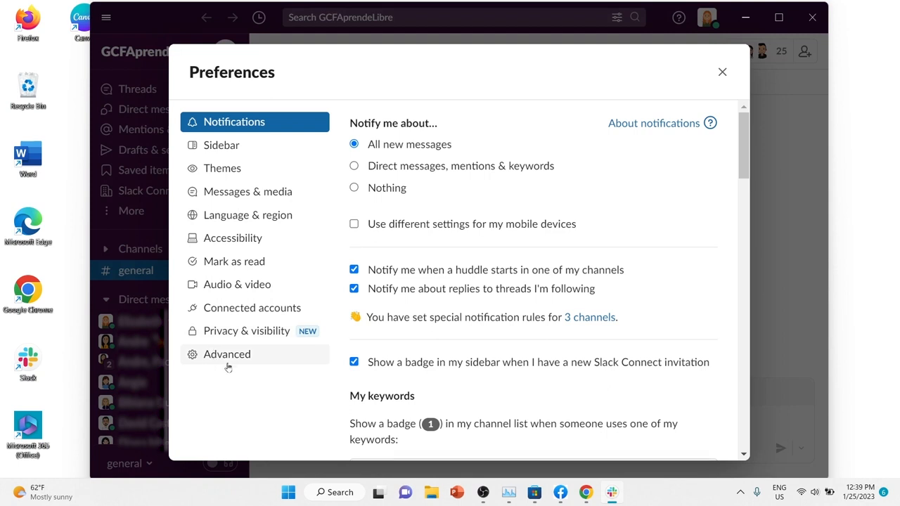
click(226, 354)
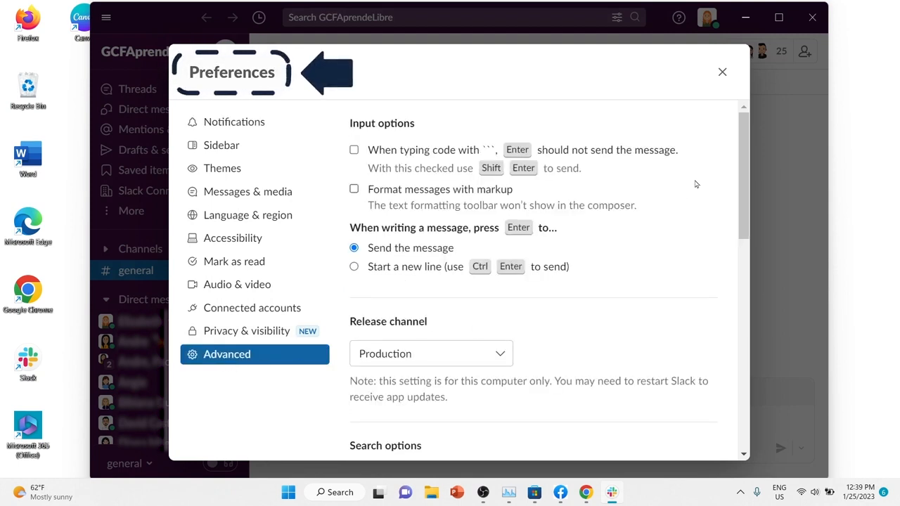
scroll(down, 3)
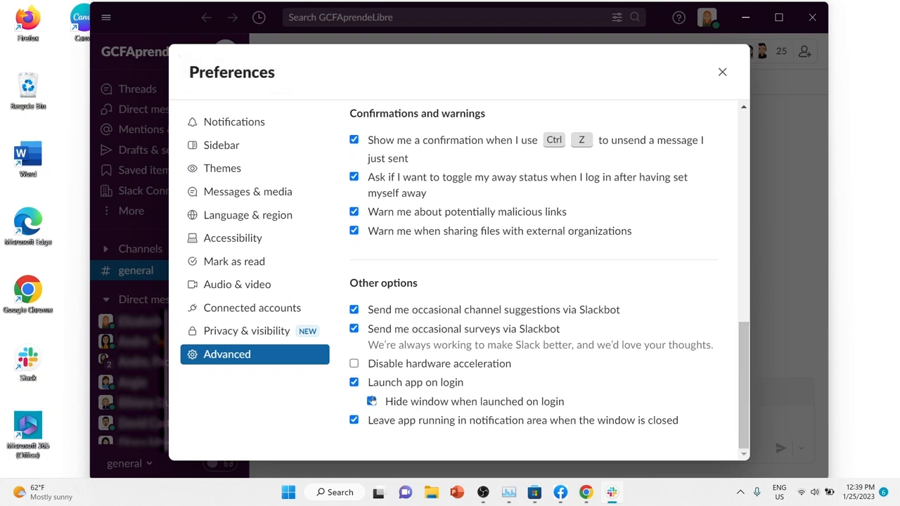
click(353, 382)
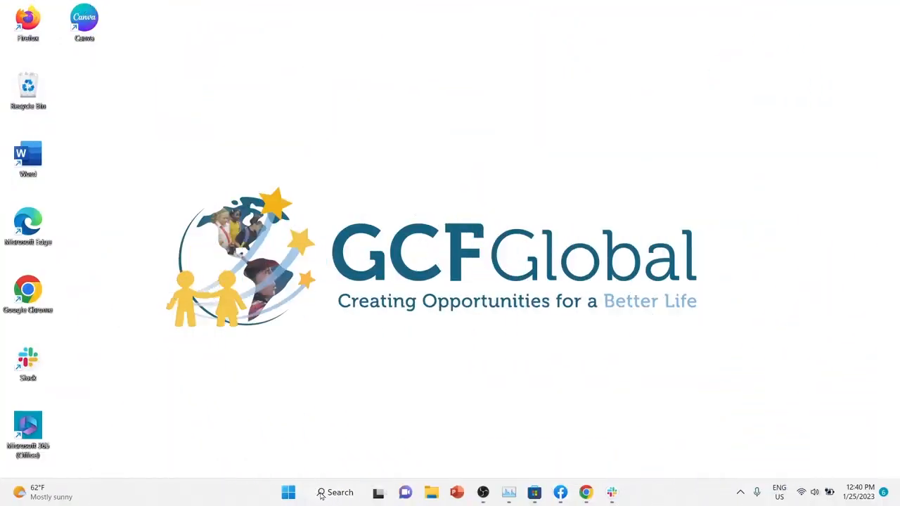
Search Windows for 'startup apps' and review the Startup Apps settings list.
click(336, 492)
text(startu)
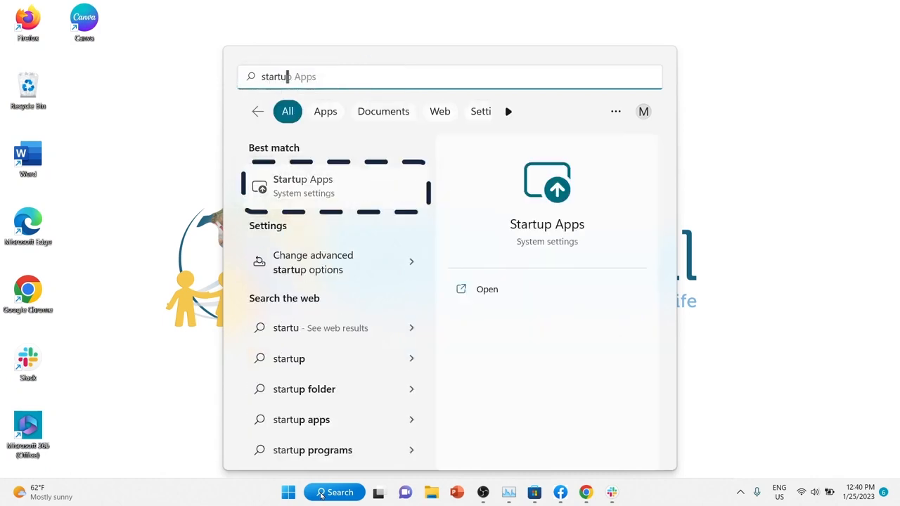
mouse_move(344, 195)
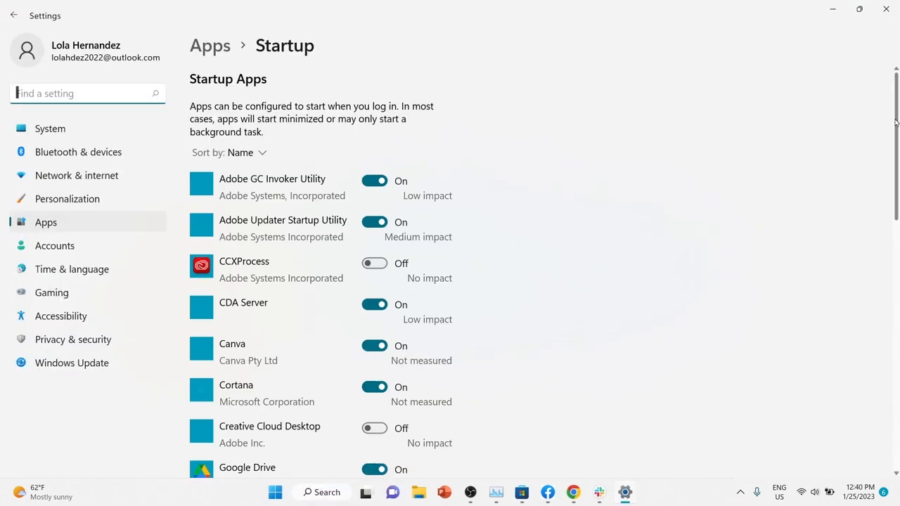
scroll(down, 3)
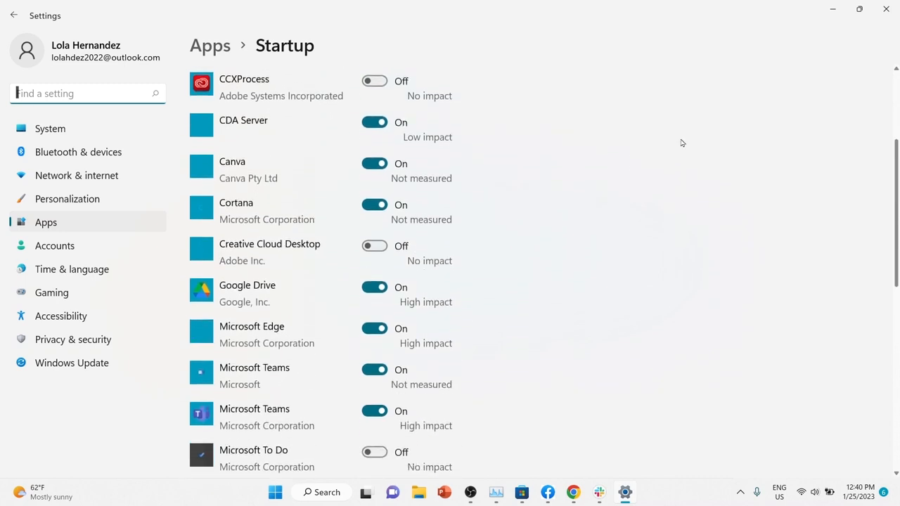
click(374, 164)
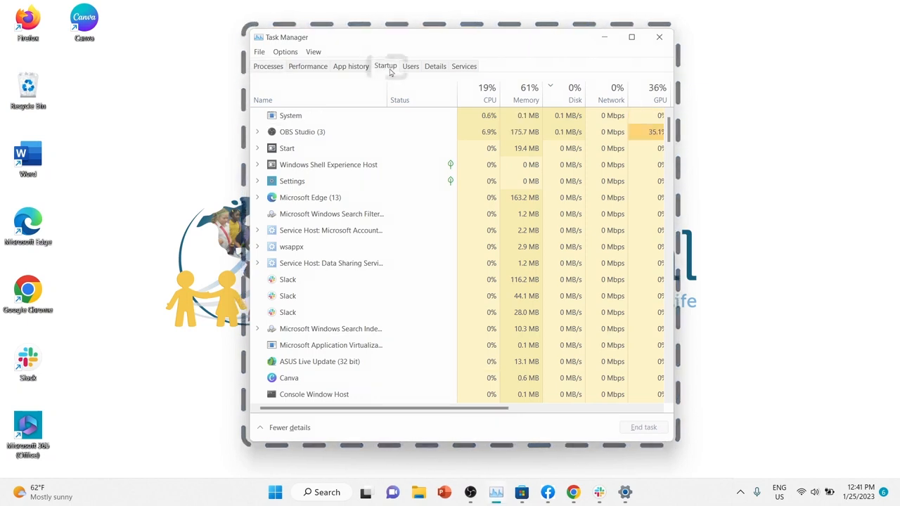
Disable Canva on Task Manager's Startup apps list.
click(386, 66)
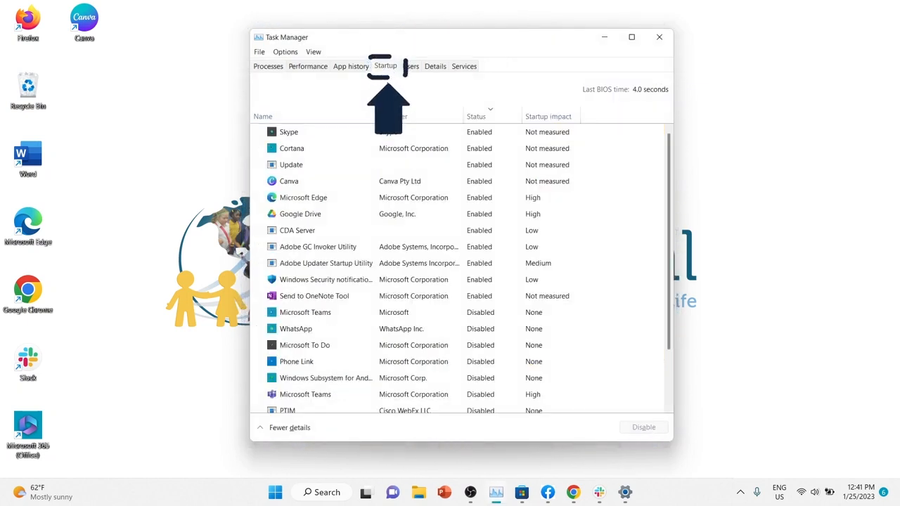
click(288, 180)
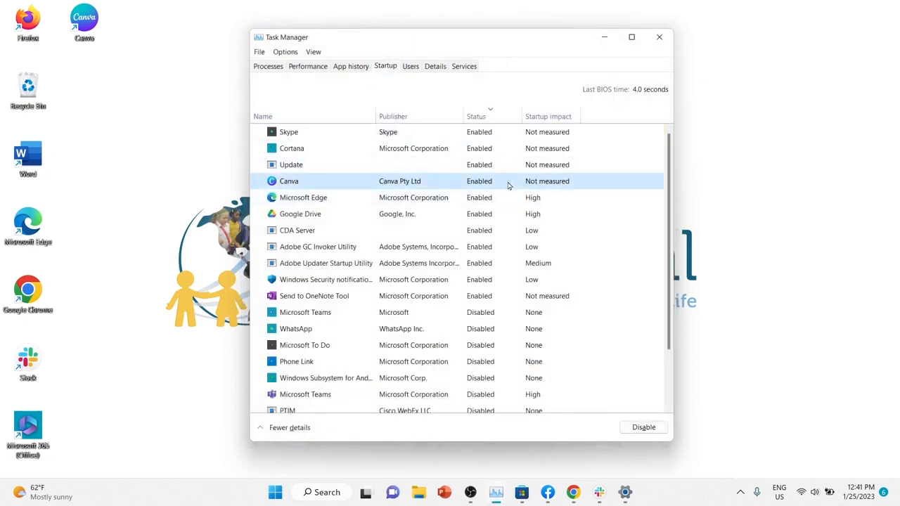
click(659, 37)
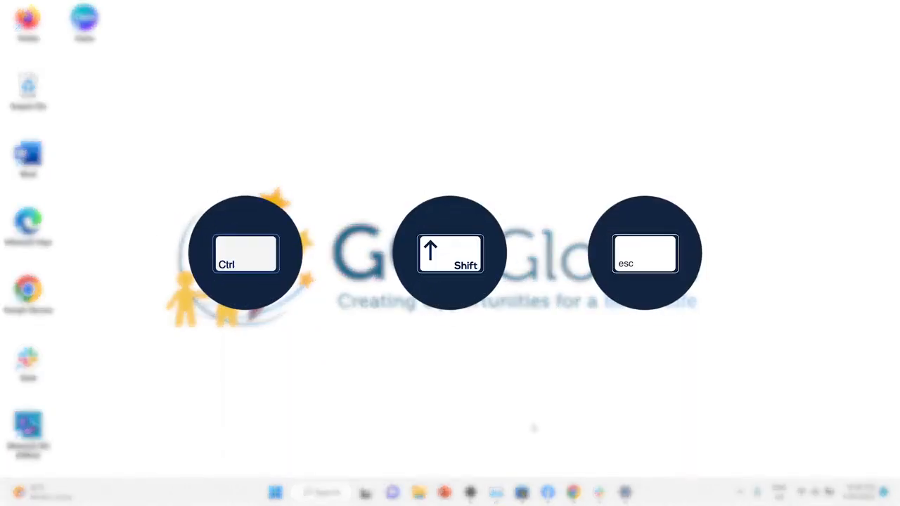
Reopen Task Manager, disable Skype at startup, and select Microsoft Edge.
key(ctrl+shift+esc)
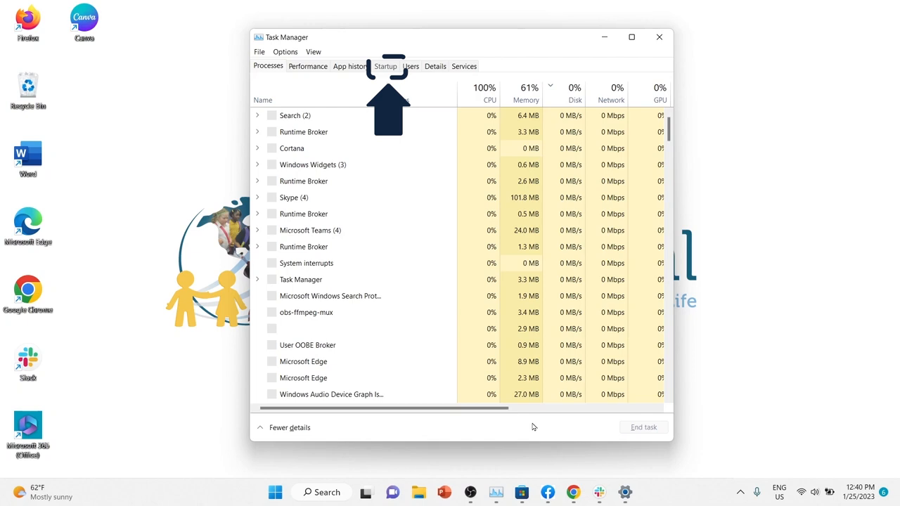
click(385, 66)
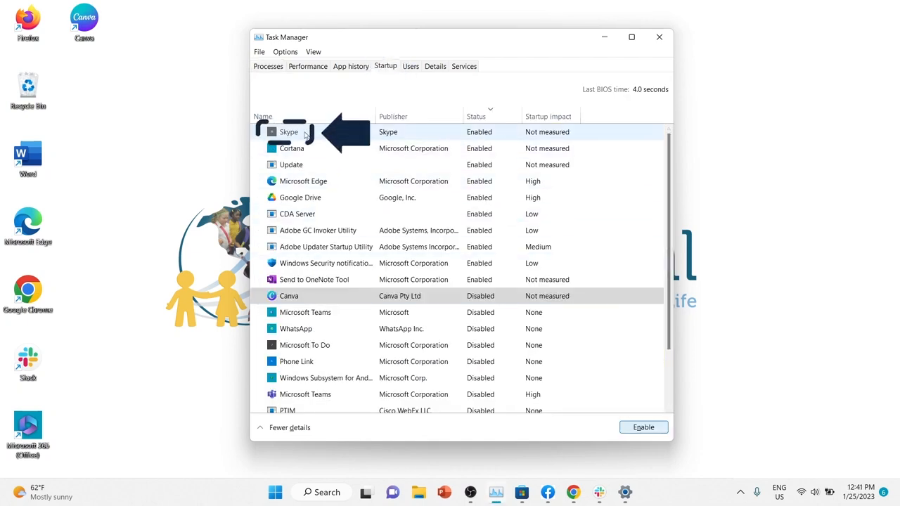
click(288, 132)
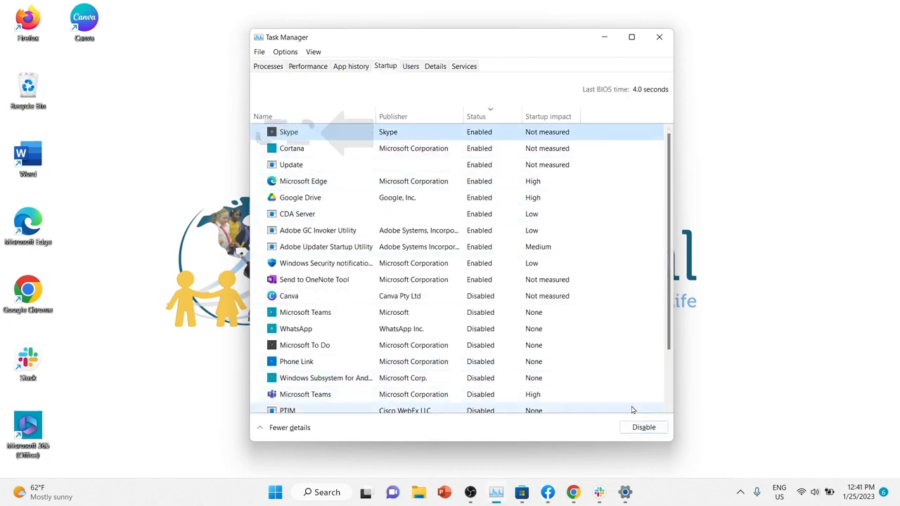
click(643, 427)
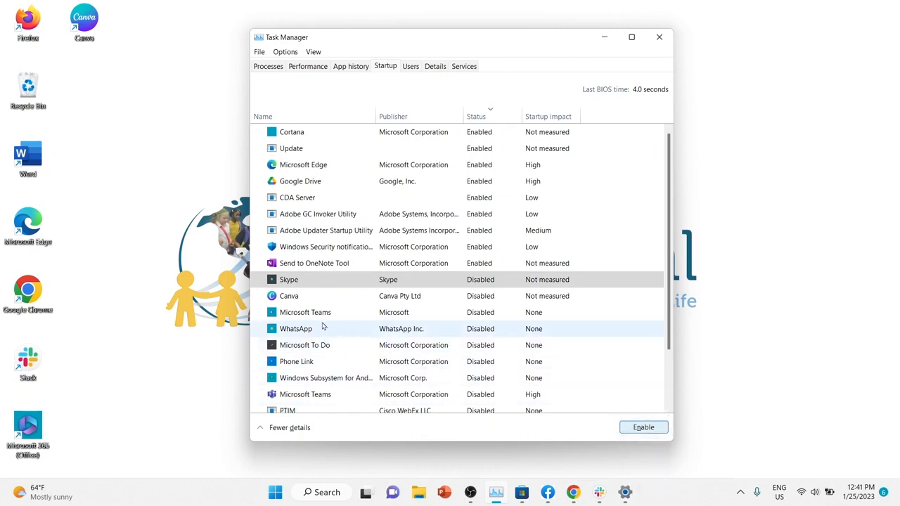
click(303, 165)
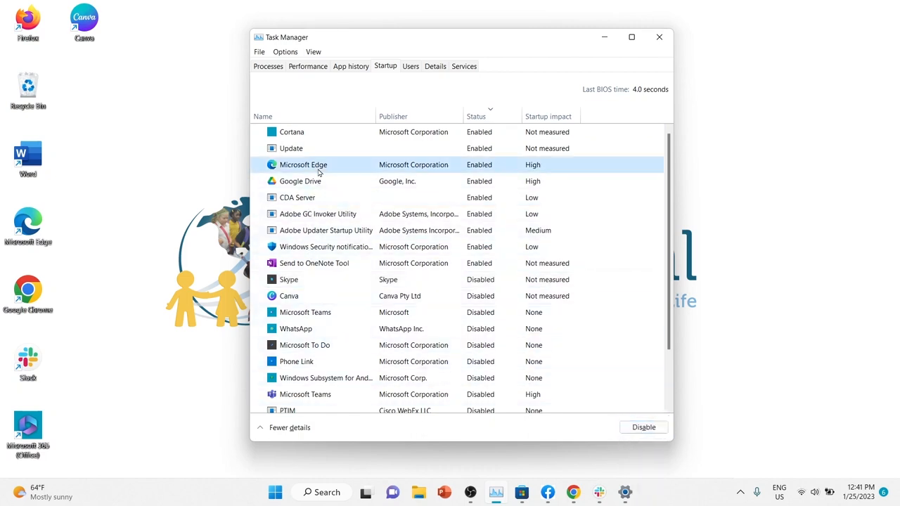